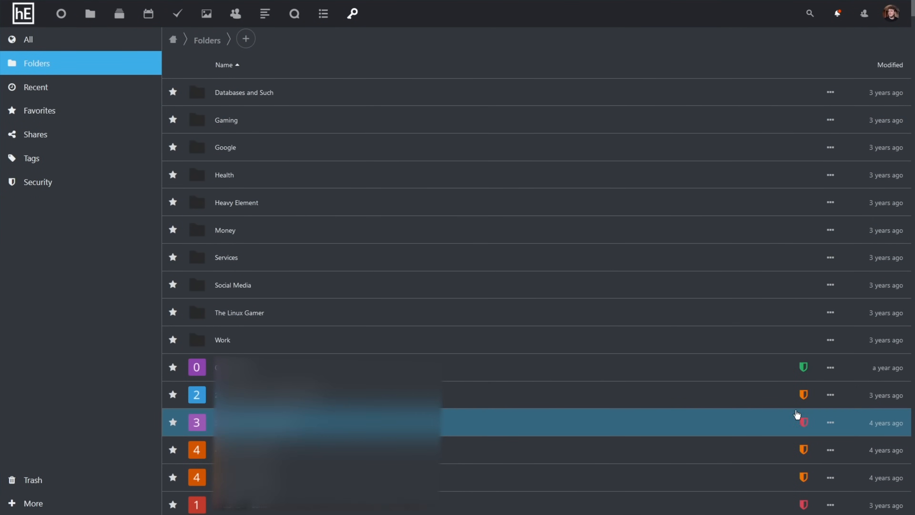
mouse_move(347, 258)
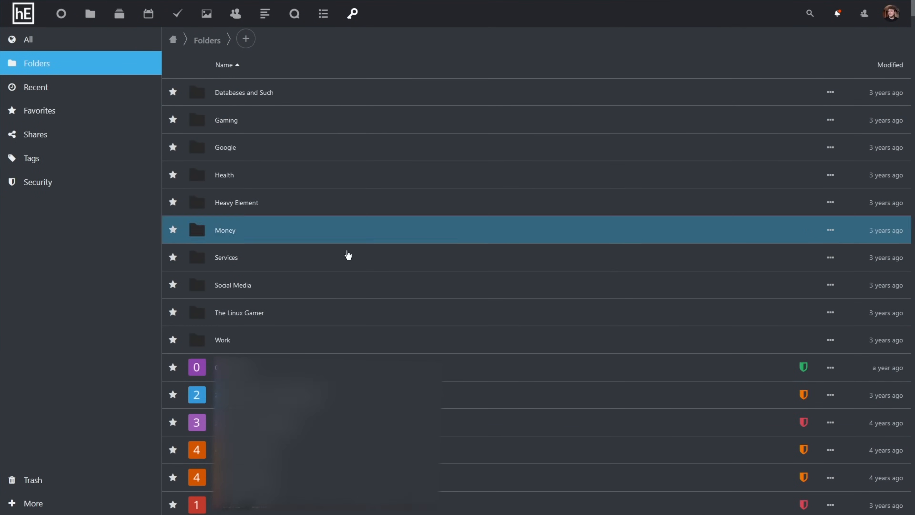
Step: Start a new password entry in Passwords, then move on to the Files app
click(246, 38)
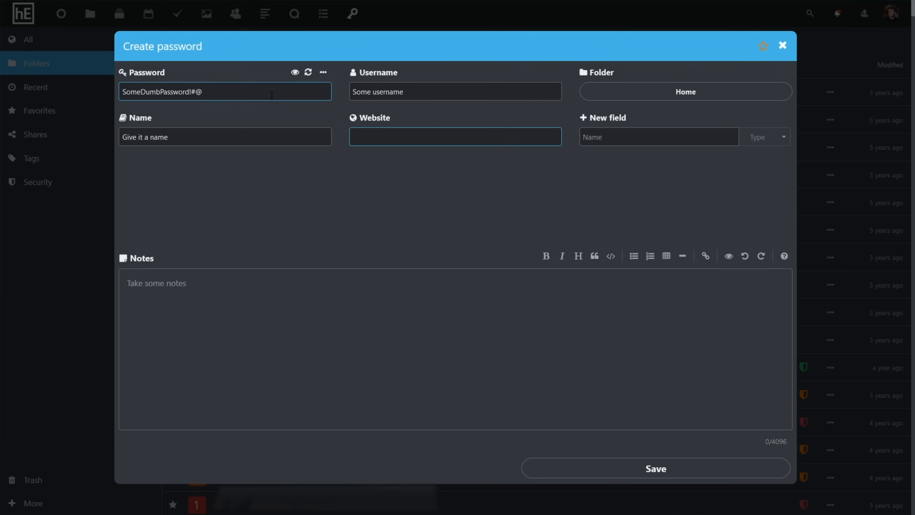
click(685, 92)
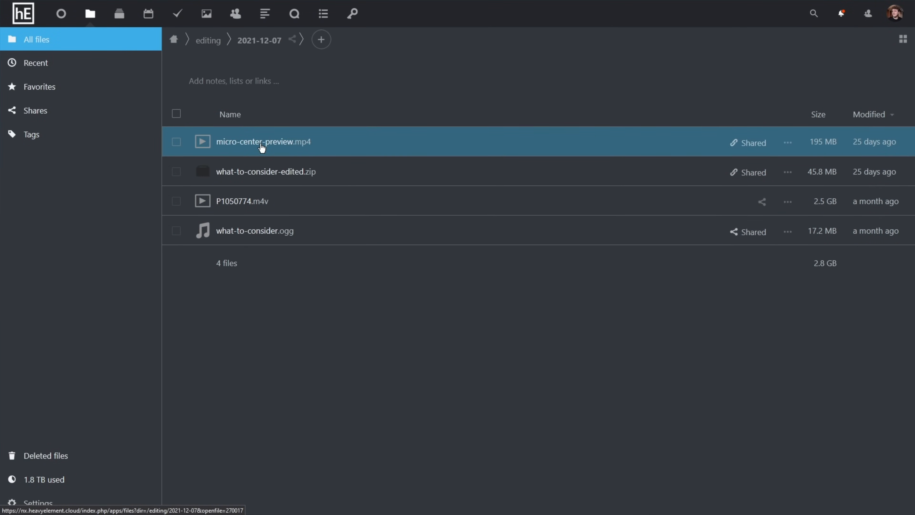
Step: Review Convert into options for micro-center-preview.mp4, checking presets and setting priority to normal
click(788, 142)
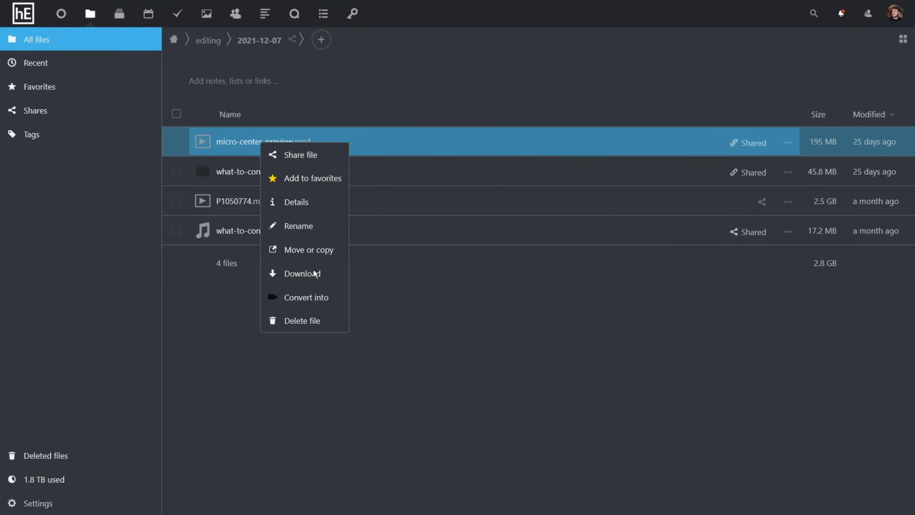
click(306, 298)
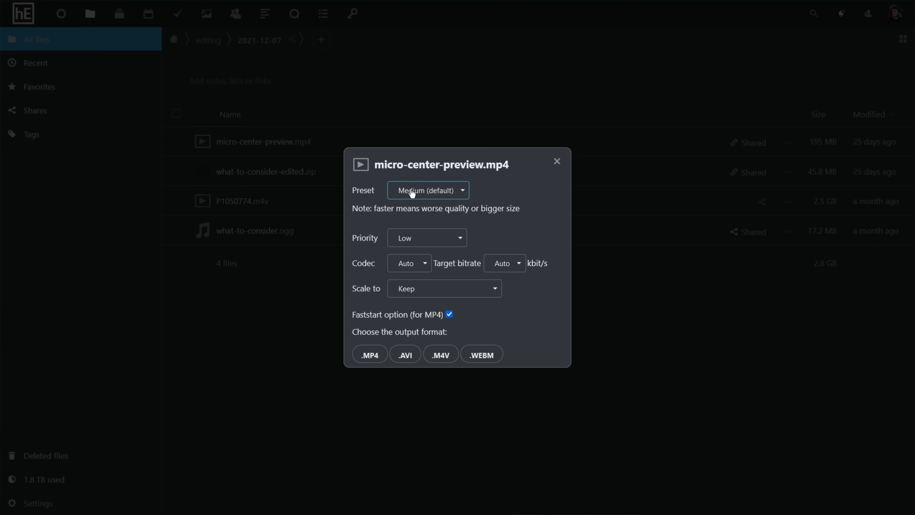
click(428, 190)
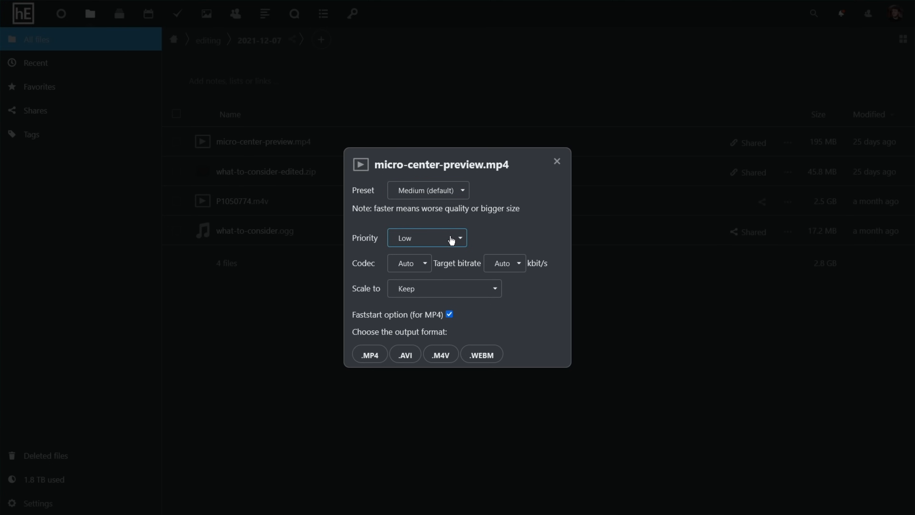
click(427, 238)
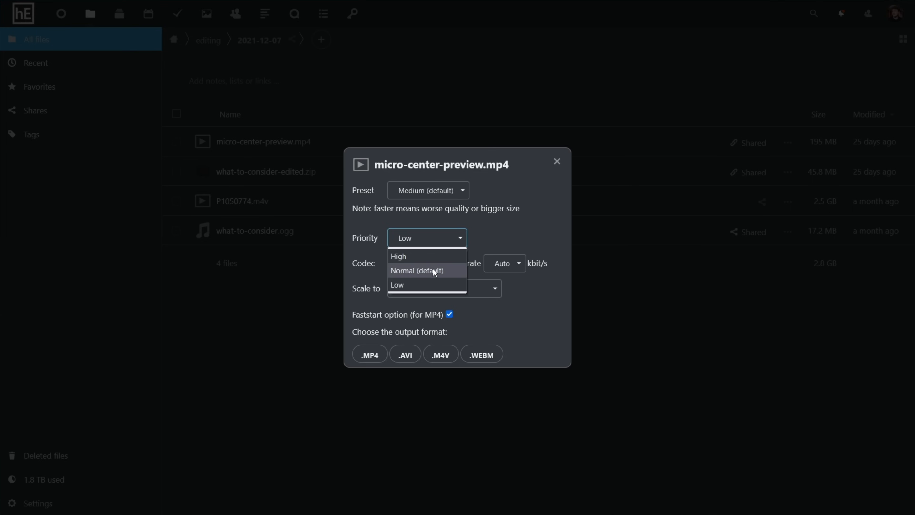
click(398, 286)
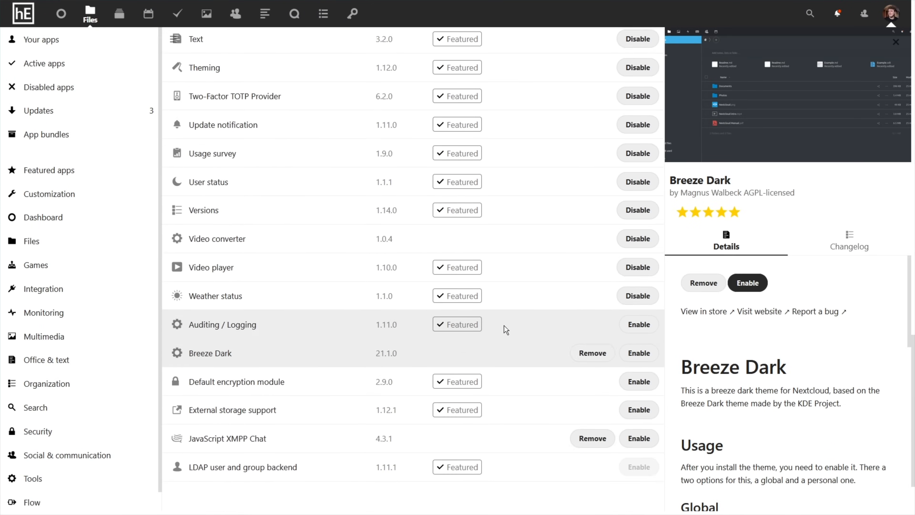
Step: Return to the All files root listing Work, InstantUpload and editing
click(89, 12)
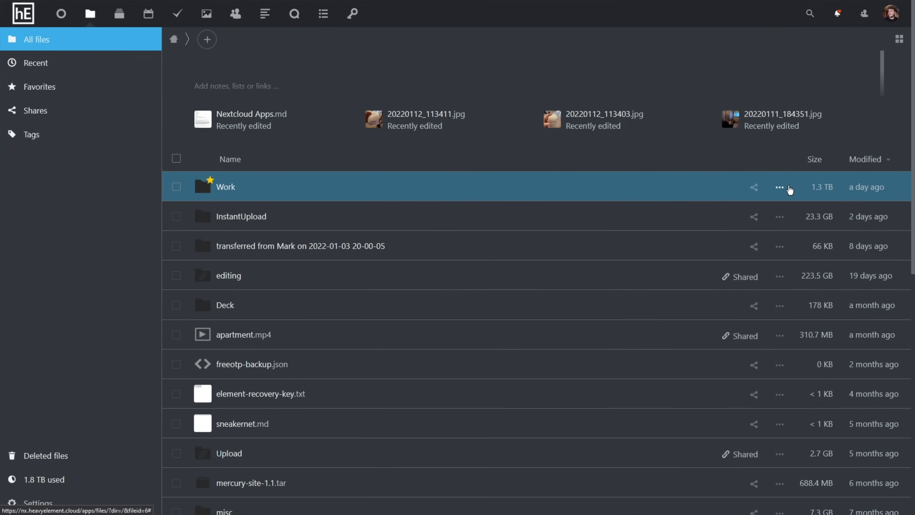
Step: Browse the Work folder's action and context menus, then switch to the Forms app
click(780, 187)
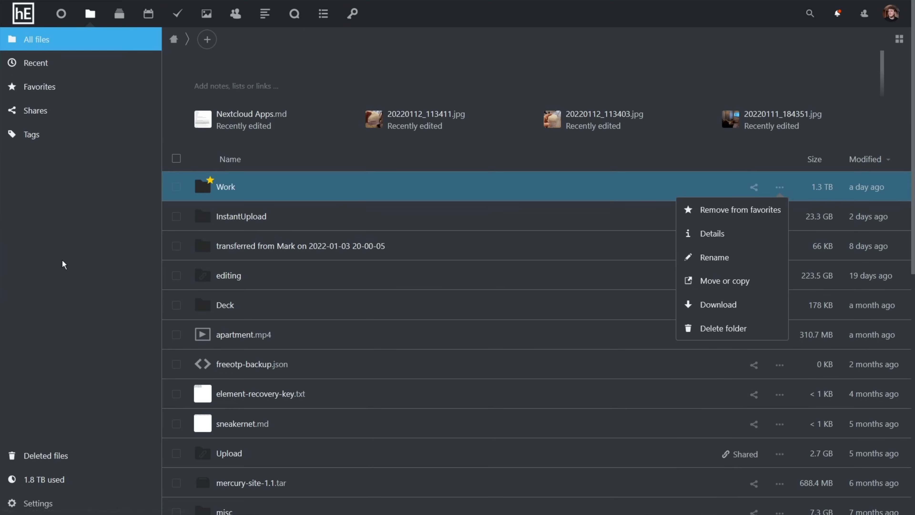
click(609, 190)
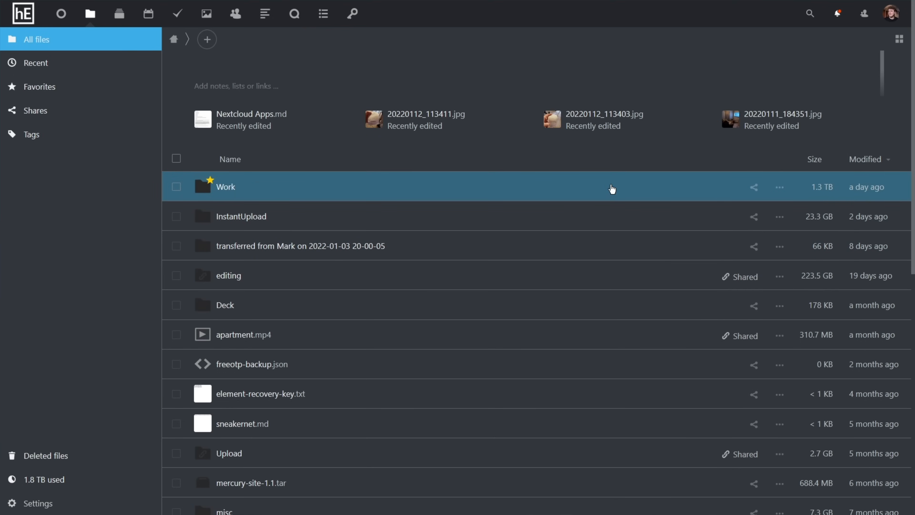
click(780, 187)
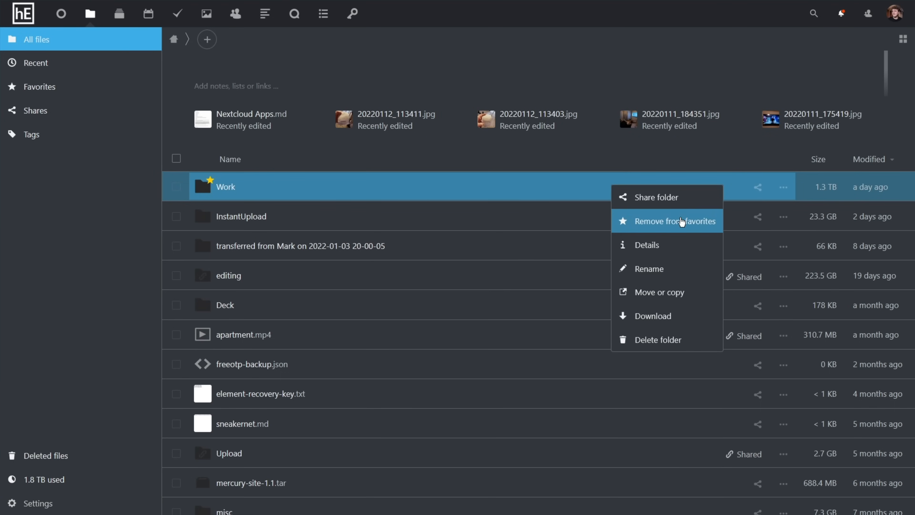
mouse_move(687, 316)
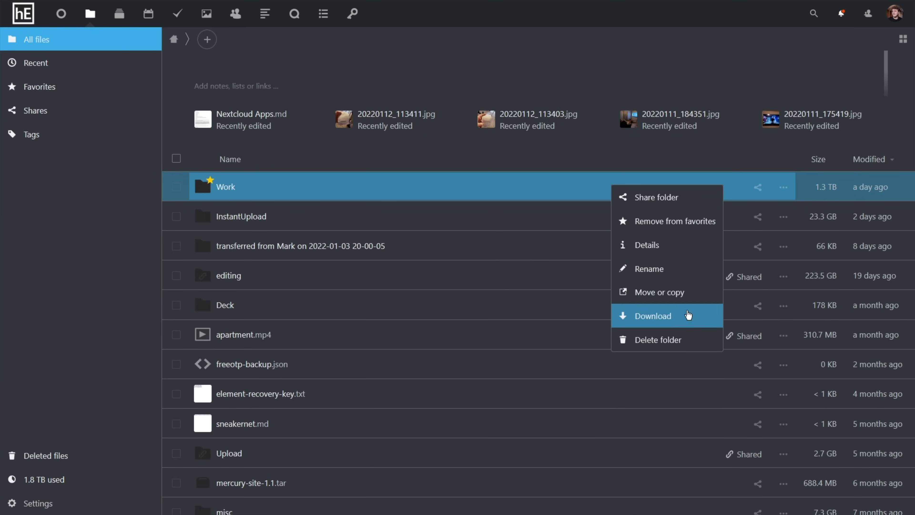
click(323, 14)
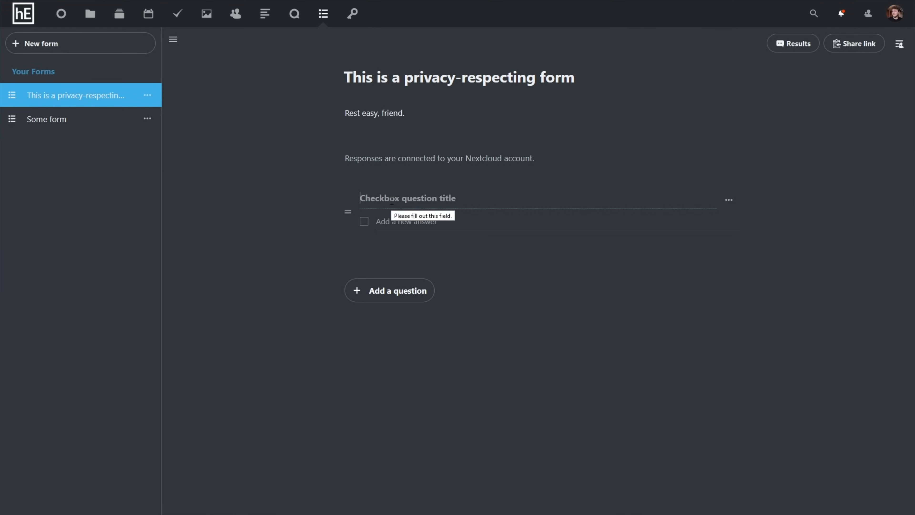
Step: Add the question 'How do you like carrots?' and begin another date-and-time question
text(How do you like carrots?)
text(Roas)
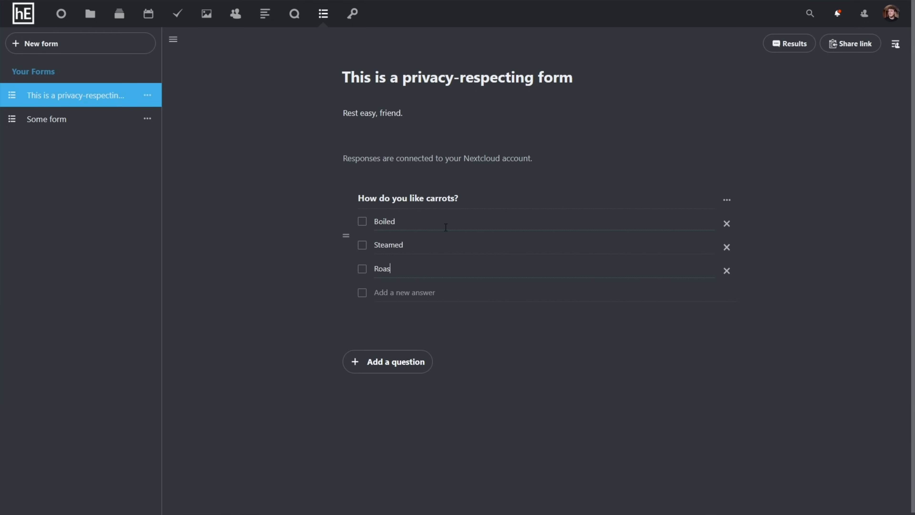
click(388, 362)
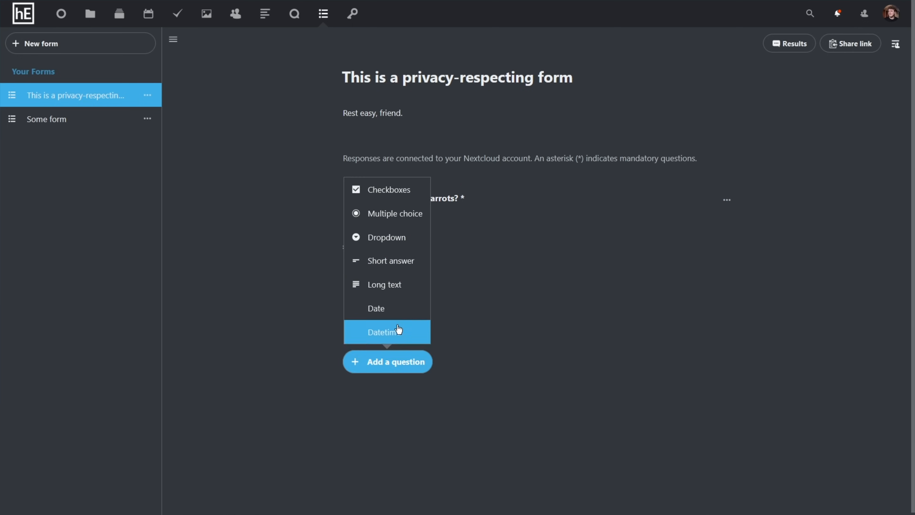
click(386, 332)
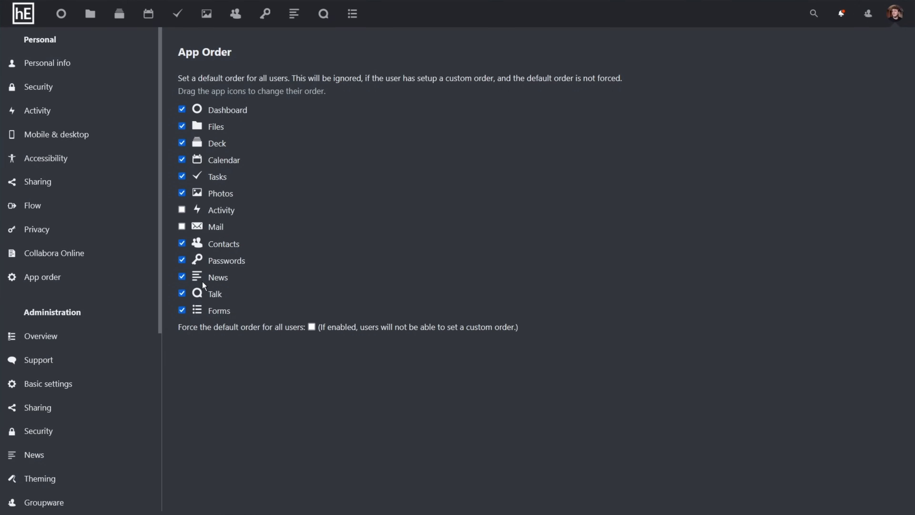
Step: Drag Passwords in the App Order list to sit between Talk and Forms
drag(224, 261, 243, 125)
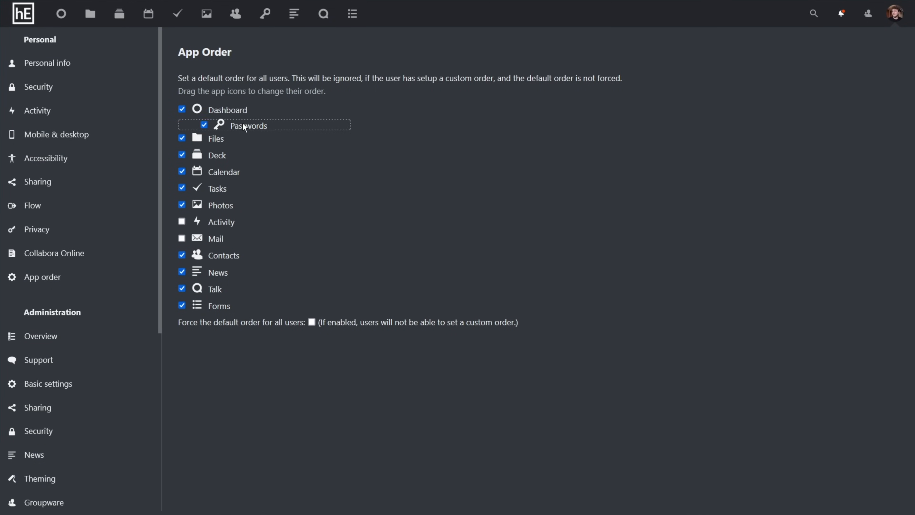
drag(248, 125, 255, 291)
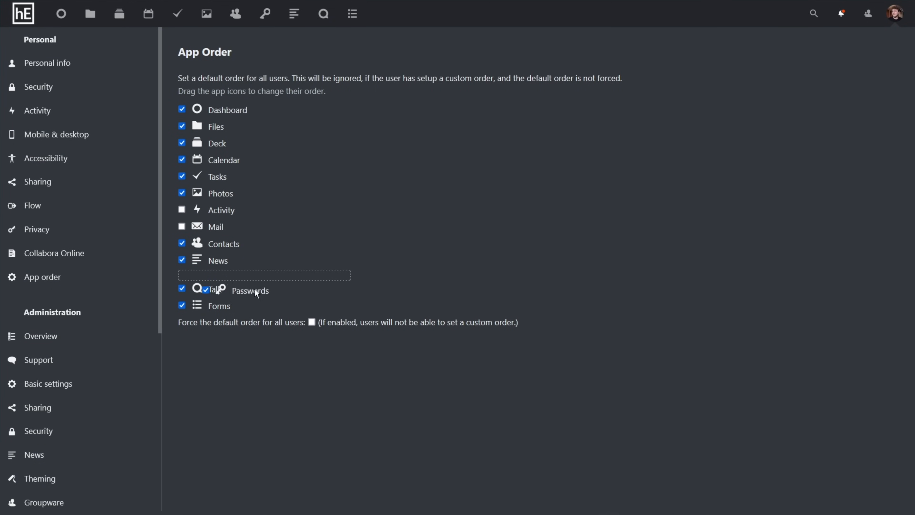
drag(254, 295, 233, 277)
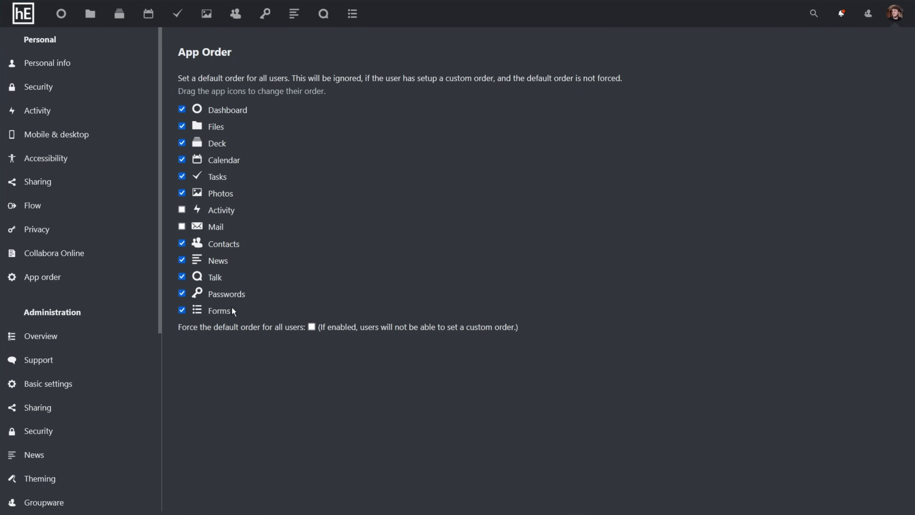
drag(219, 310, 219, 291)
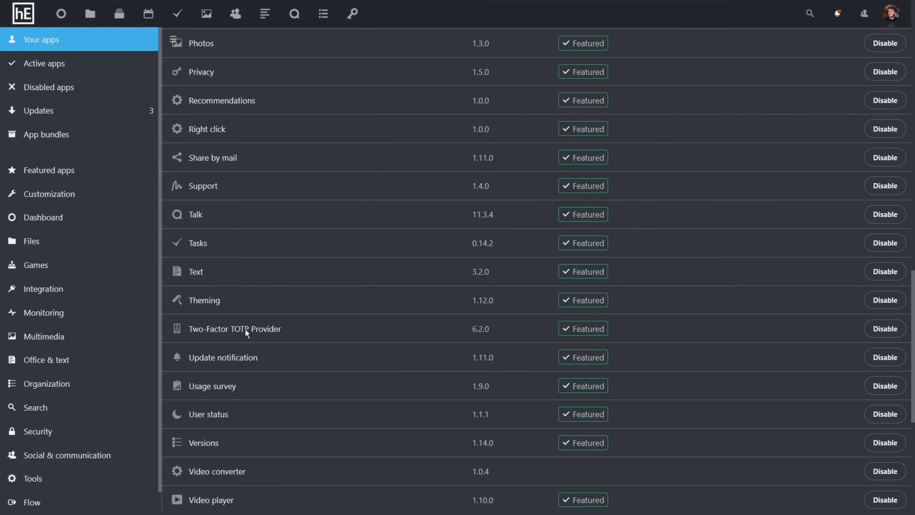
Step: View Two-Factor TOTP Provider details, then download and enable Two-Factor U2F from Security
click(236, 329)
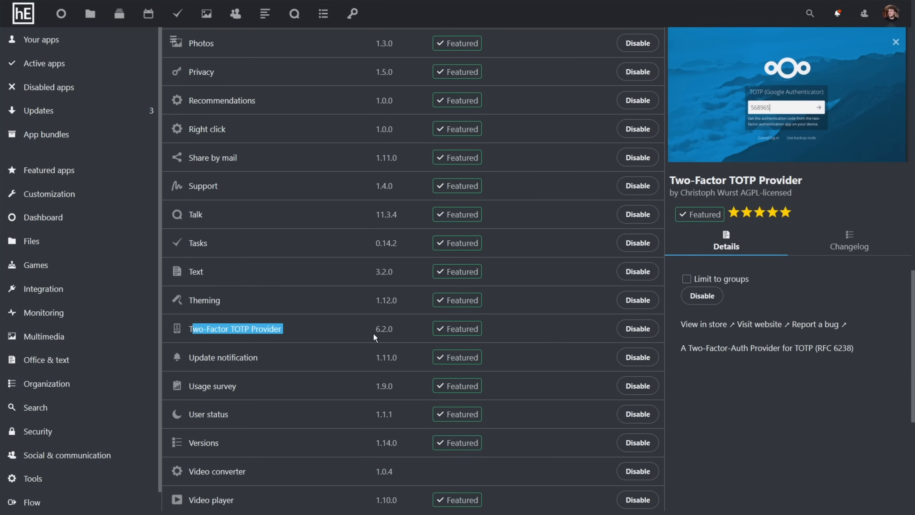
mouse_move(750, 329)
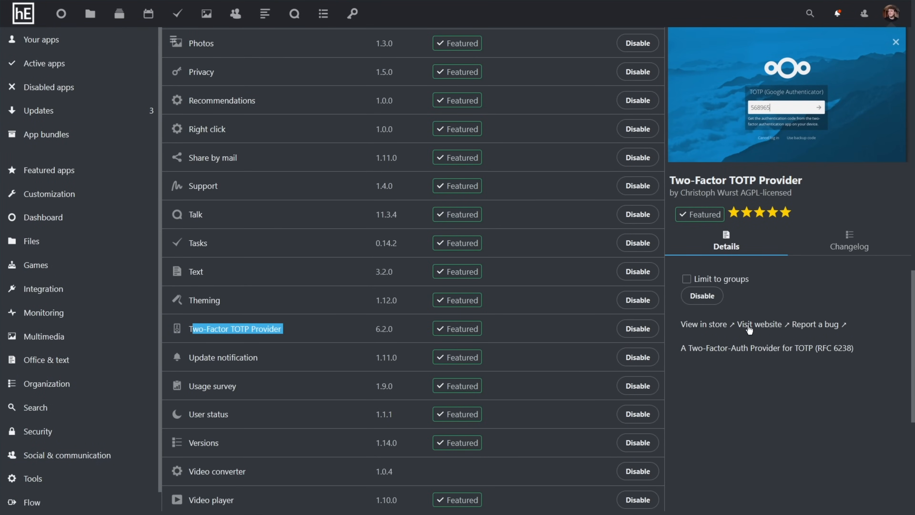
click(37, 431)
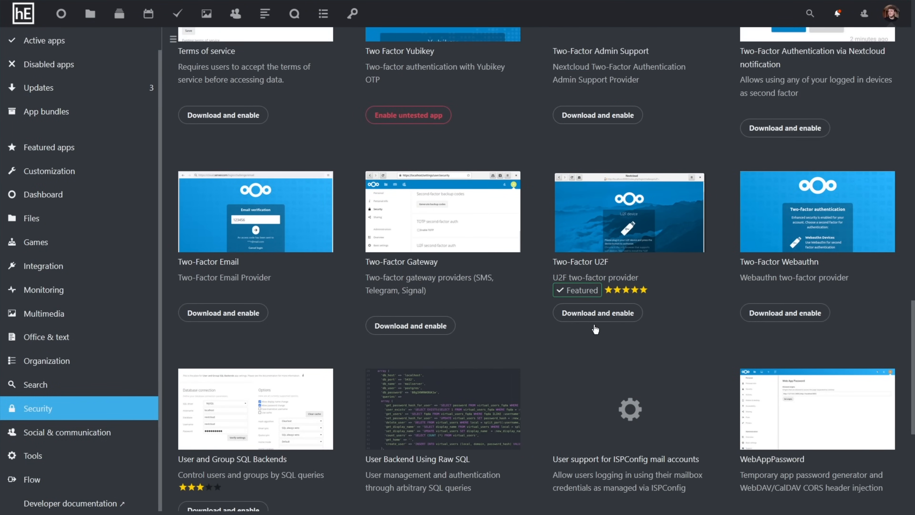
click(598, 313)
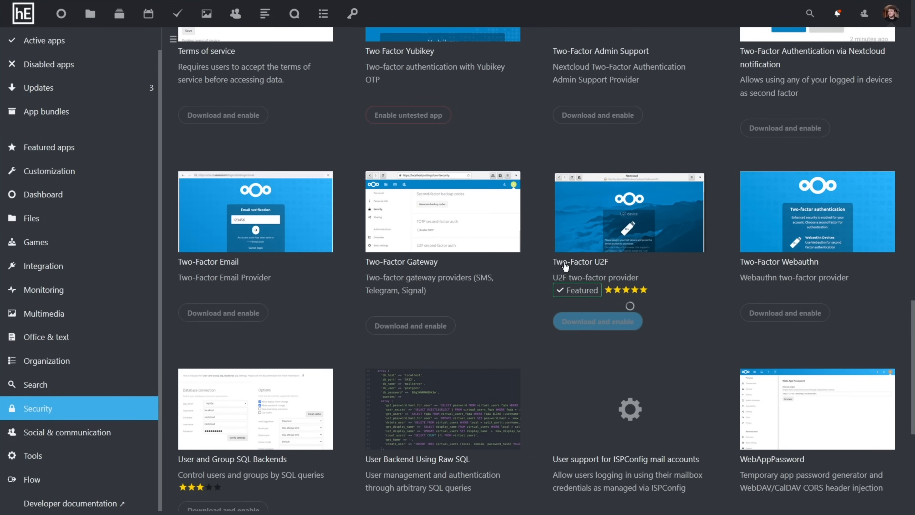
mouse_move(593, 276)
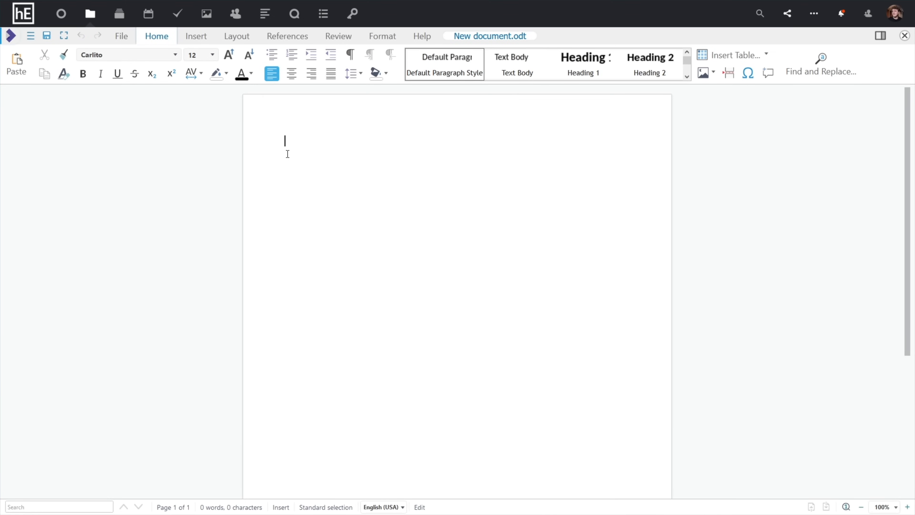
Step: Type "Here's a secret message from uncharted space" into New document.odt
text(Here's a s)
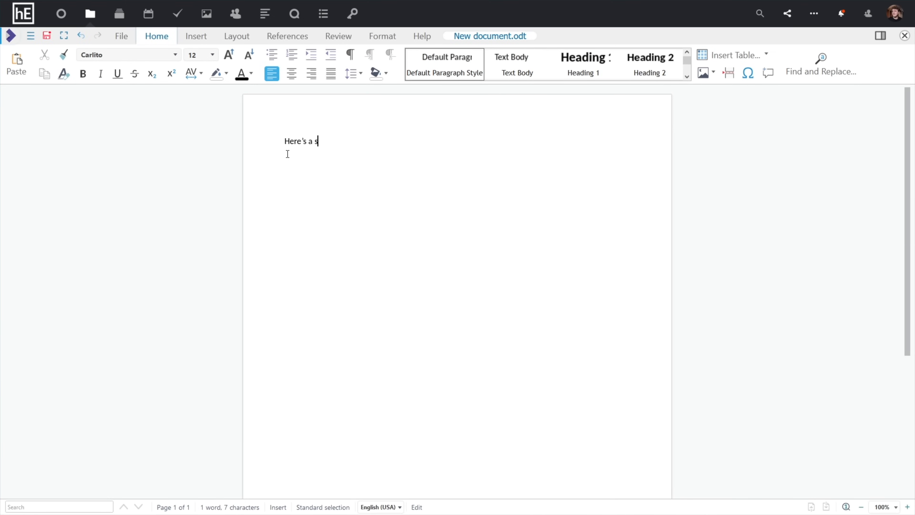
text(ecret message fro)
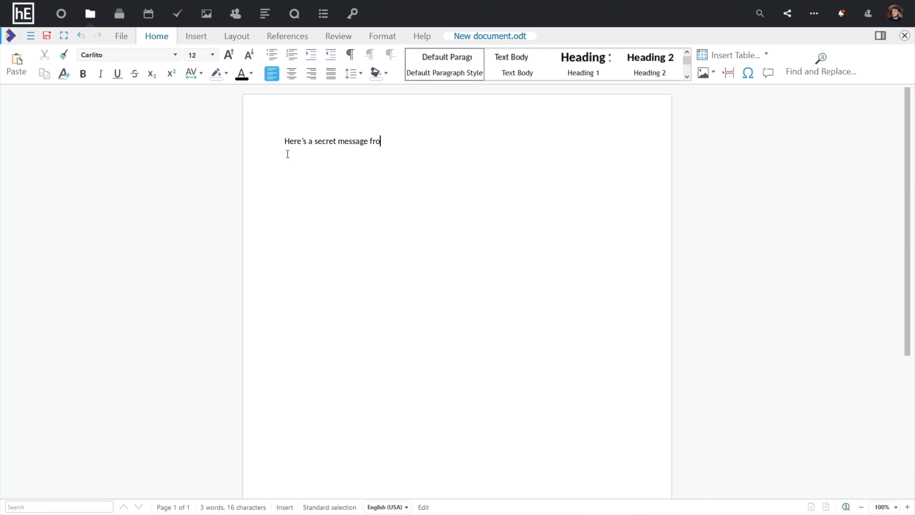
text(m uncharted space)
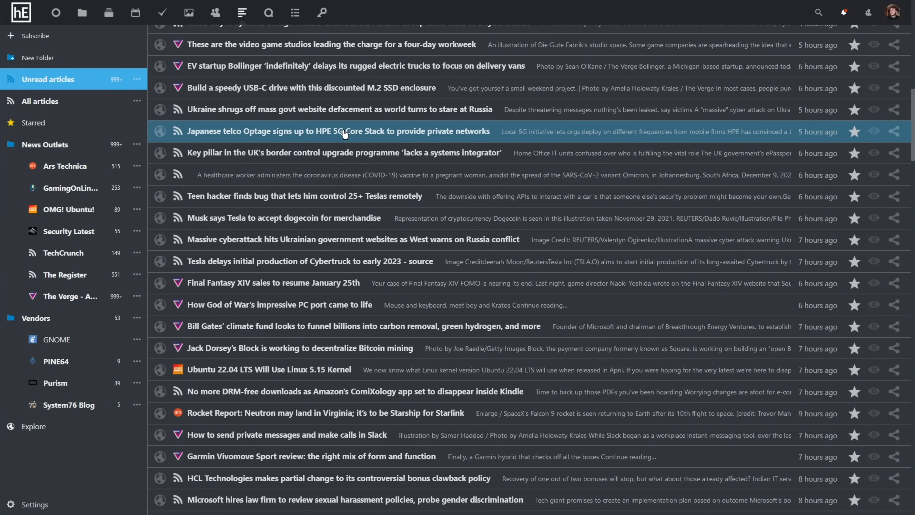
scroll(down, 3)
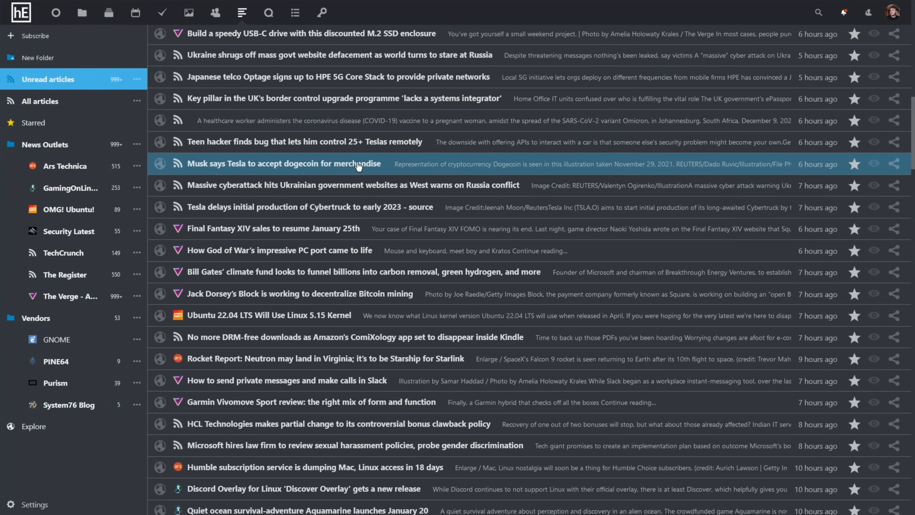
scroll(down, 3)
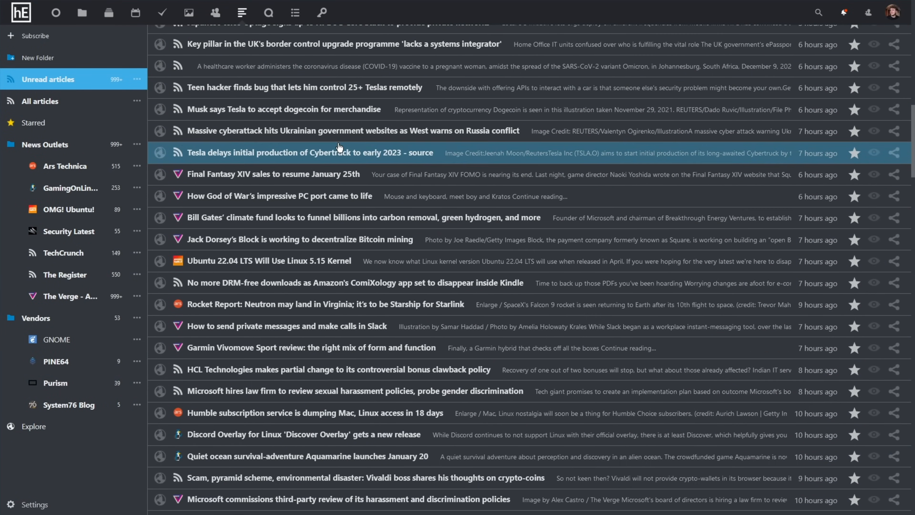
mouse_move(324, 208)
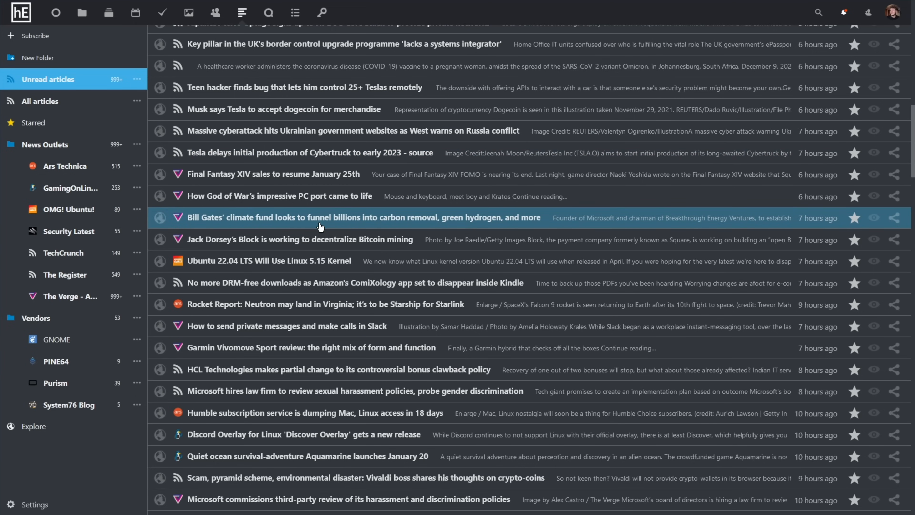
scroll(down, 3)
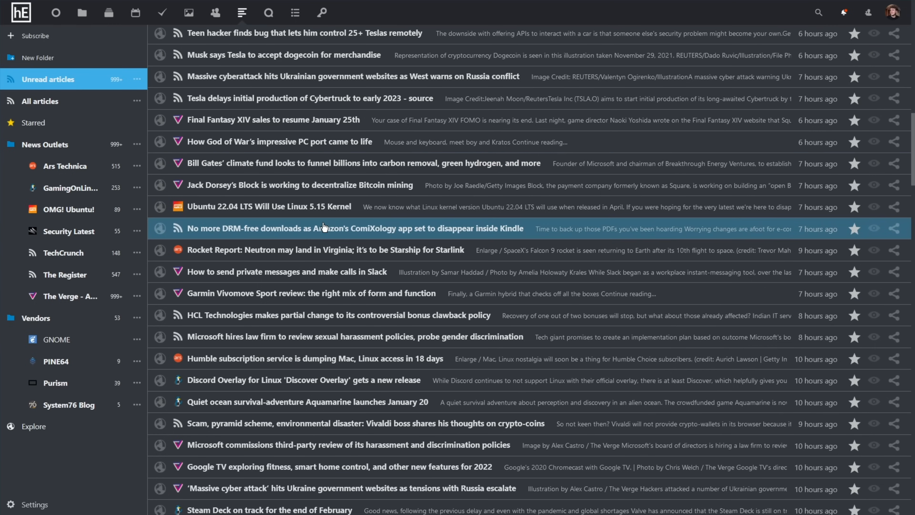
mouse_move(331, 189)
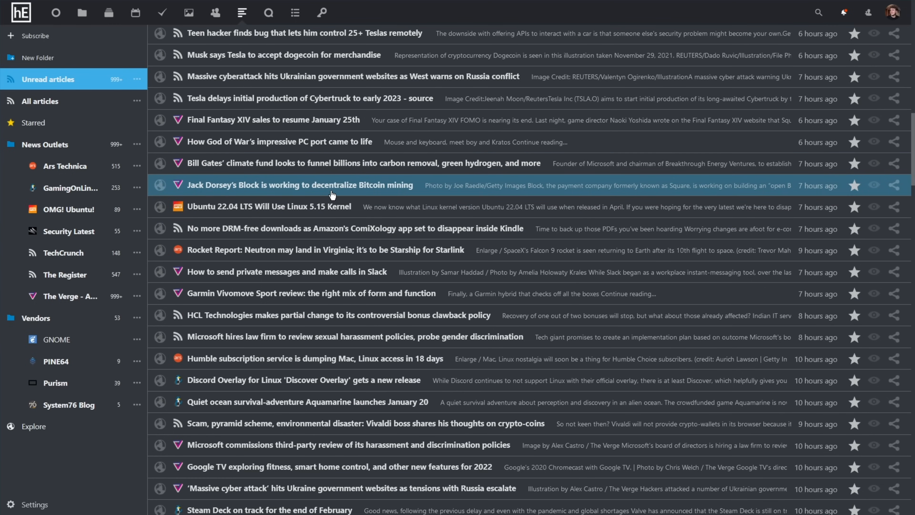
scroll(down, 3)
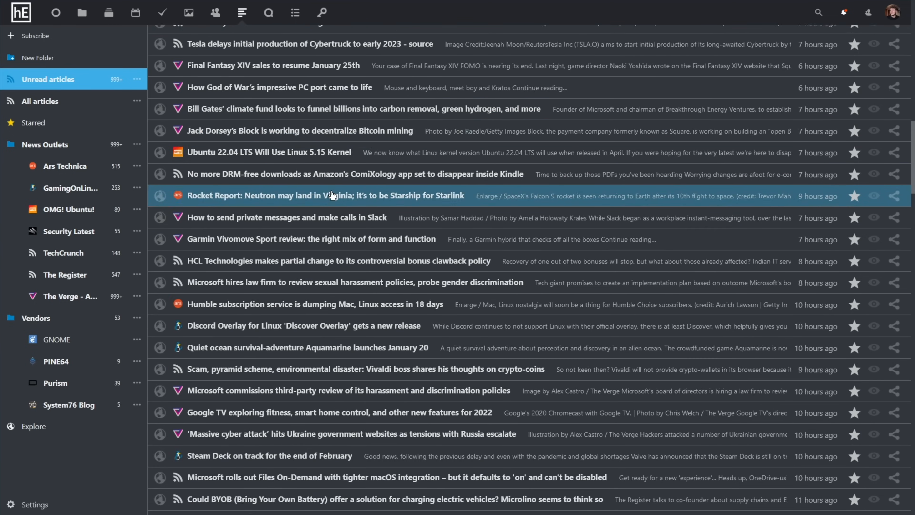
click(109, 13)
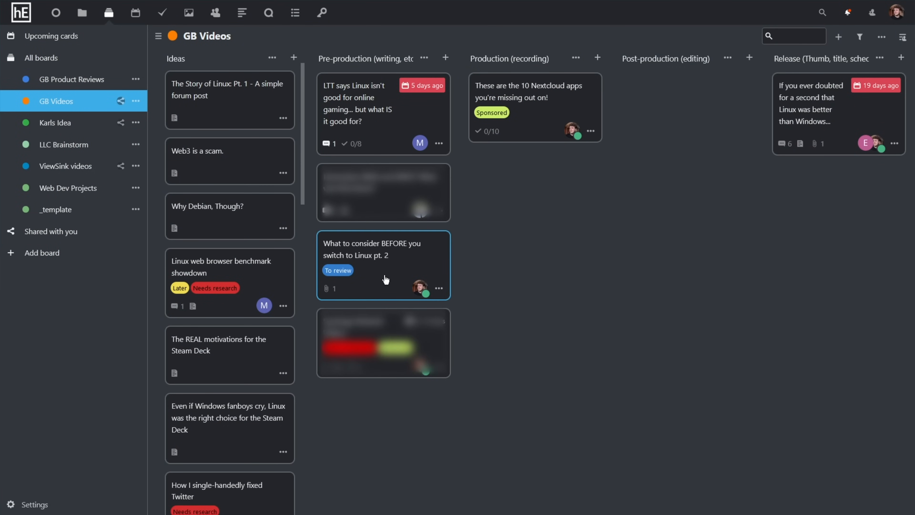
mouse_move(466, 239)
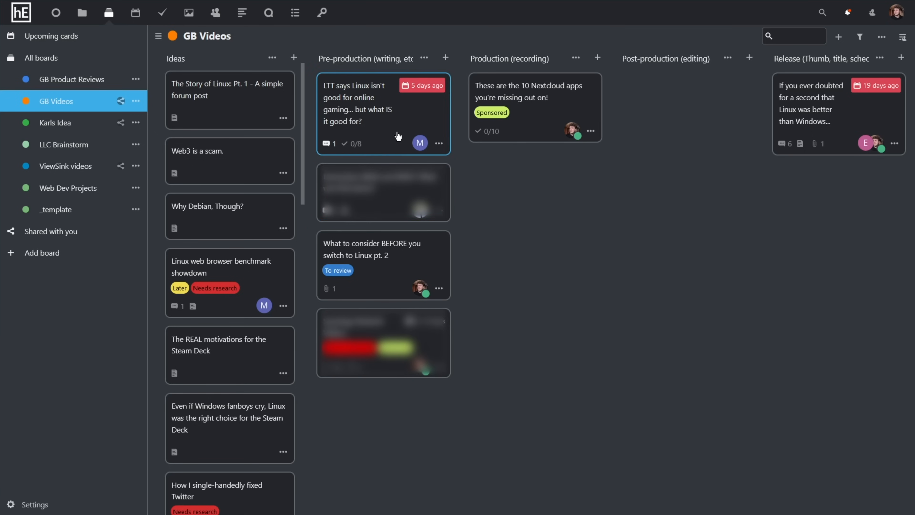
click(268, 13)
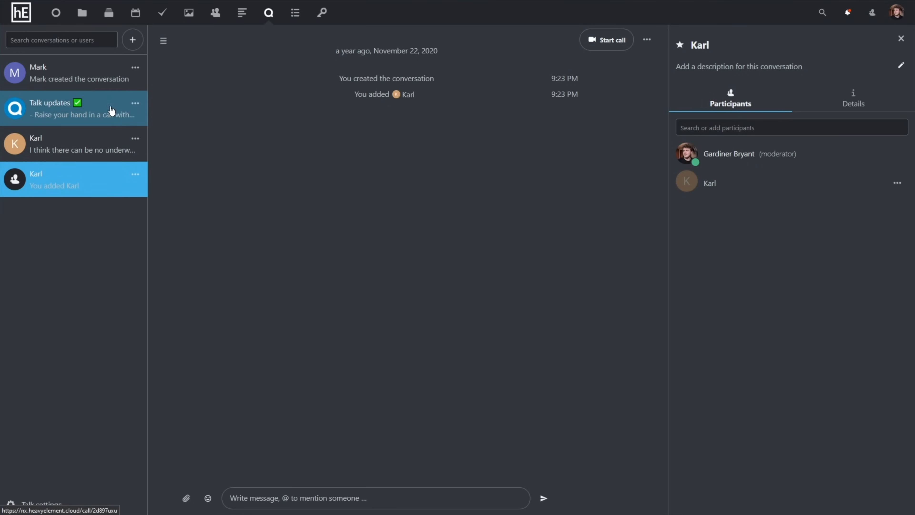
mouse_move(120, 112)
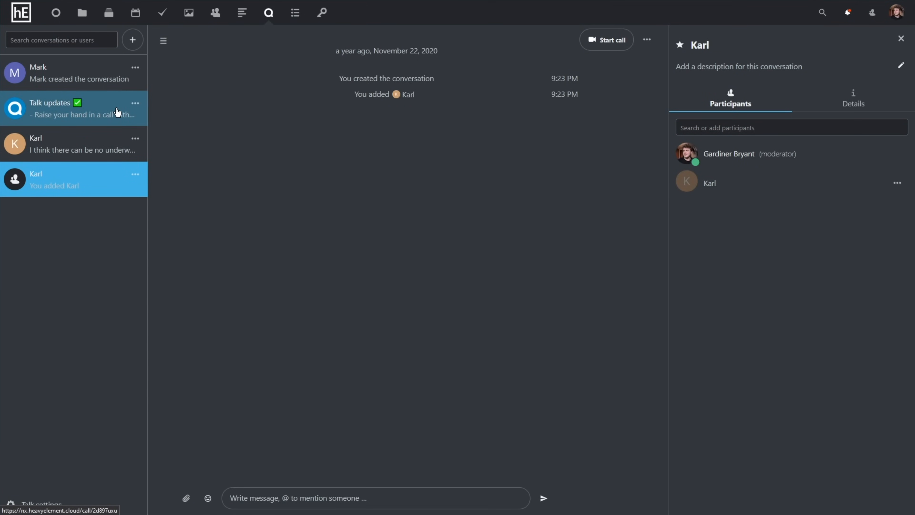
Step: Visit Talk updates, start a call in the direct conversation and dismiss the microphone/camera error
click(59, 108)
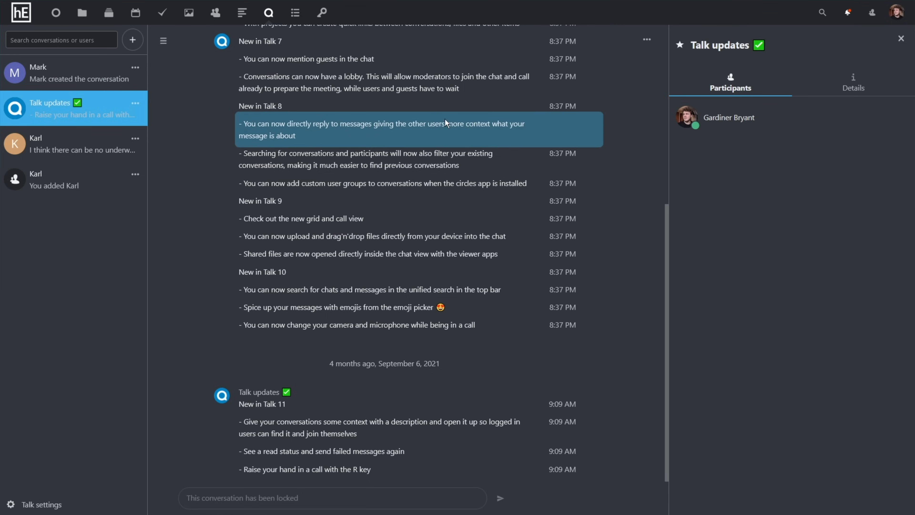
mouse_move(402, 119)
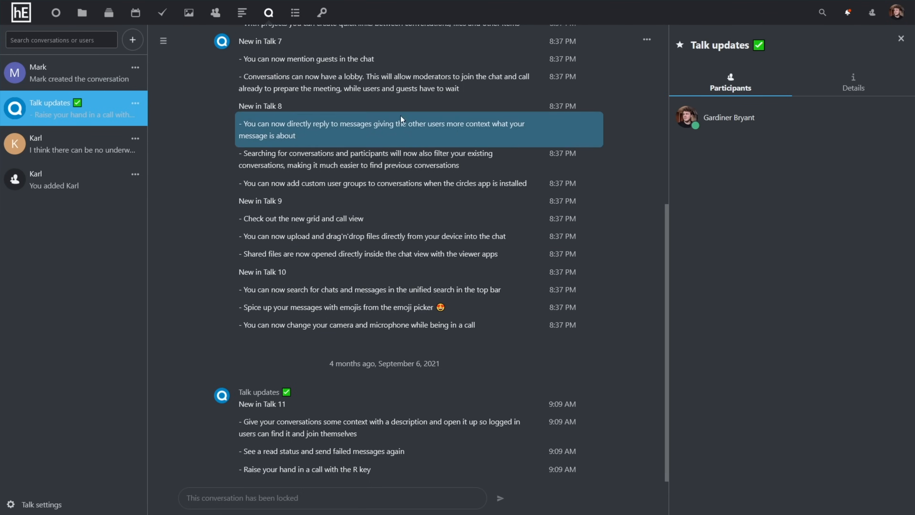
click(59, 180)
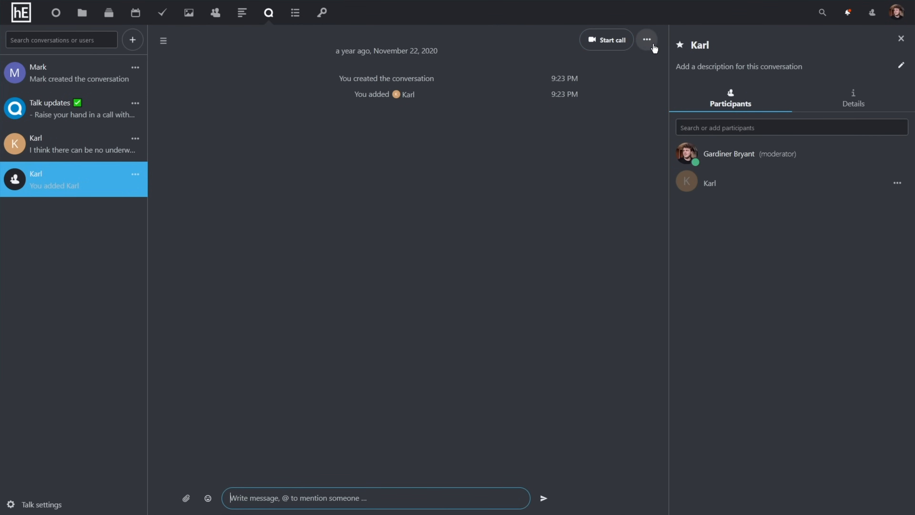
click(607, 39)
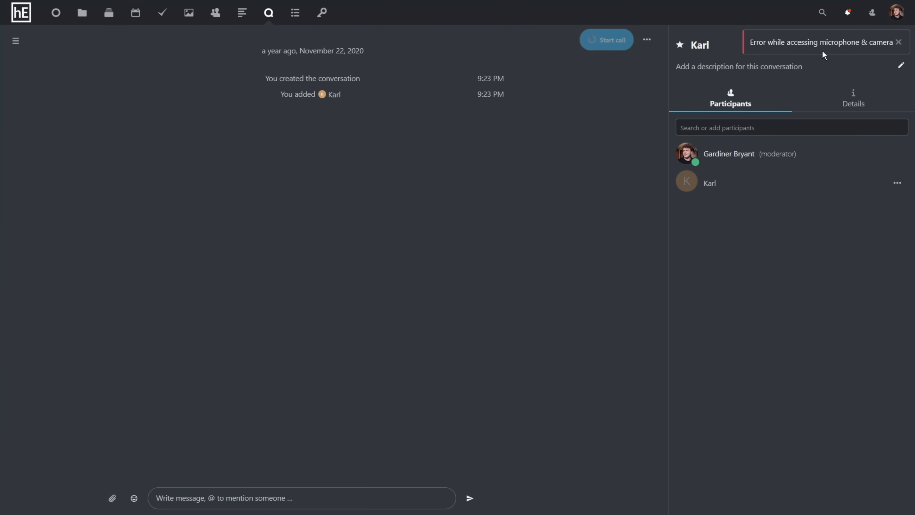
click(607, 40)
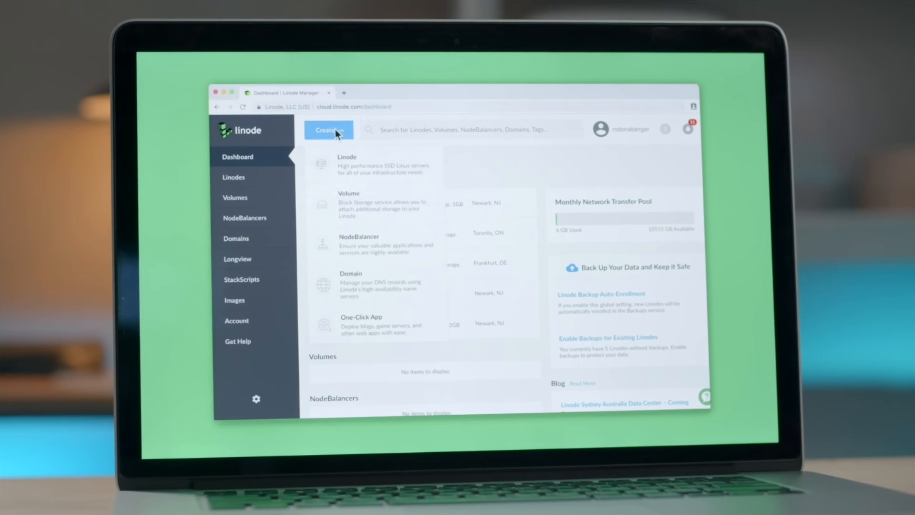
click(347, 161)
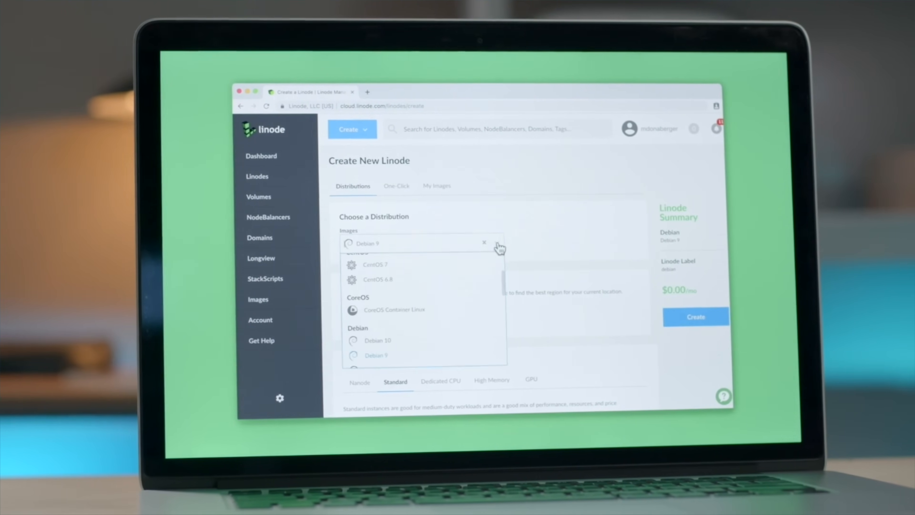